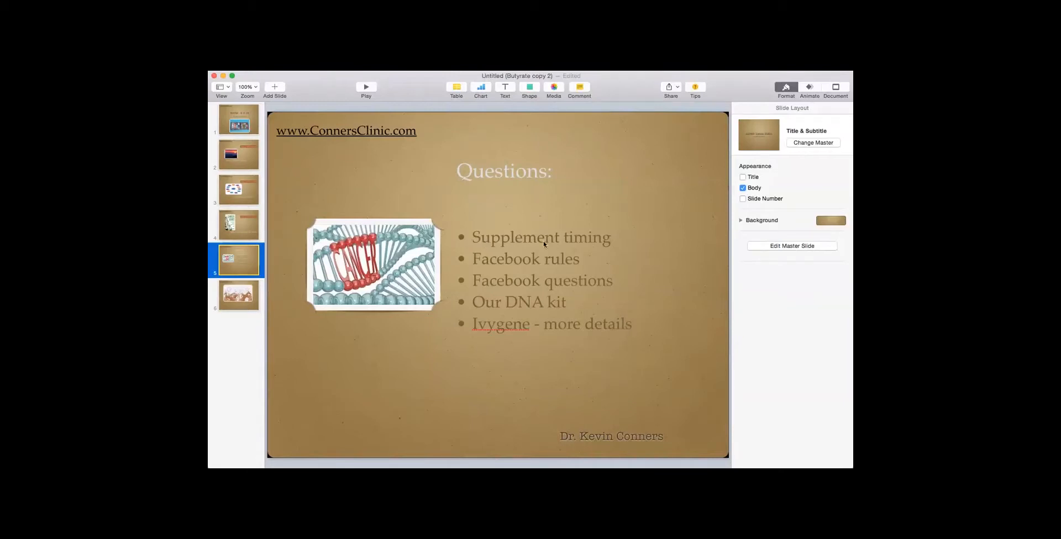
{"action": "mouse_move", "coordinate": [507, 327]}
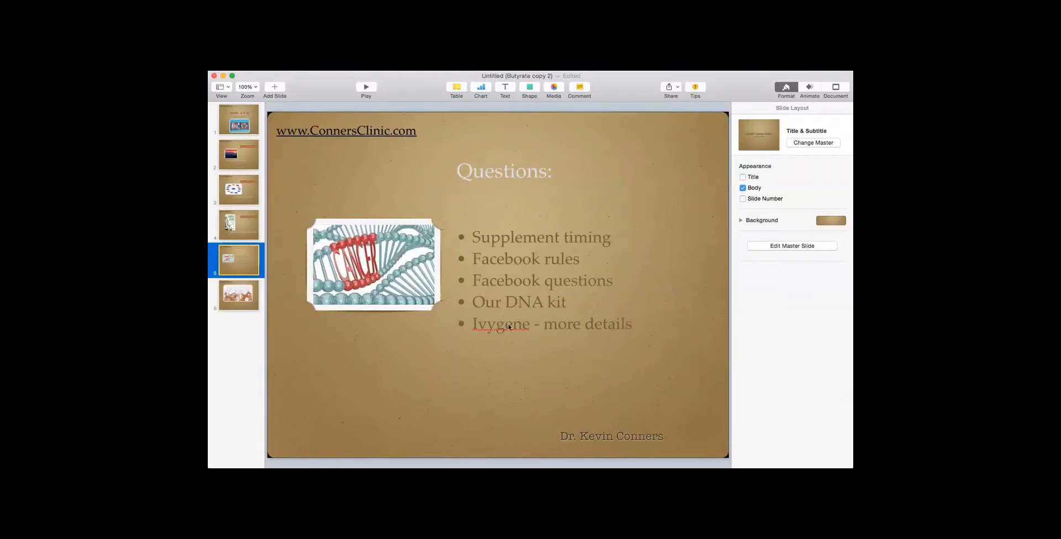
{"action": "mouse_move", "coordinate": [538, 329]}
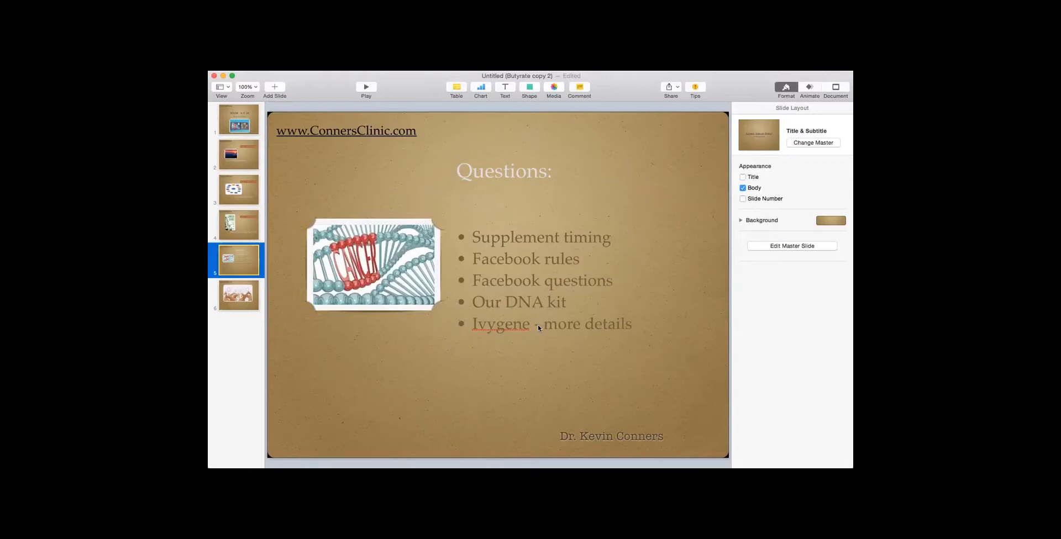
{"action": "mouse_move", "coordinate": [390, 461]}
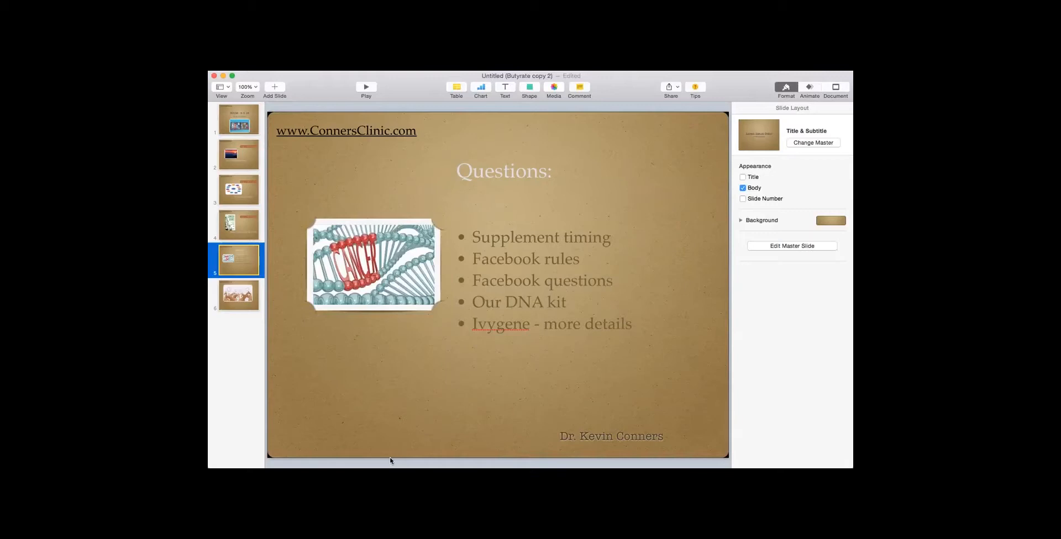
{"action": "mouse_move", "coordinate": [319, 430]}
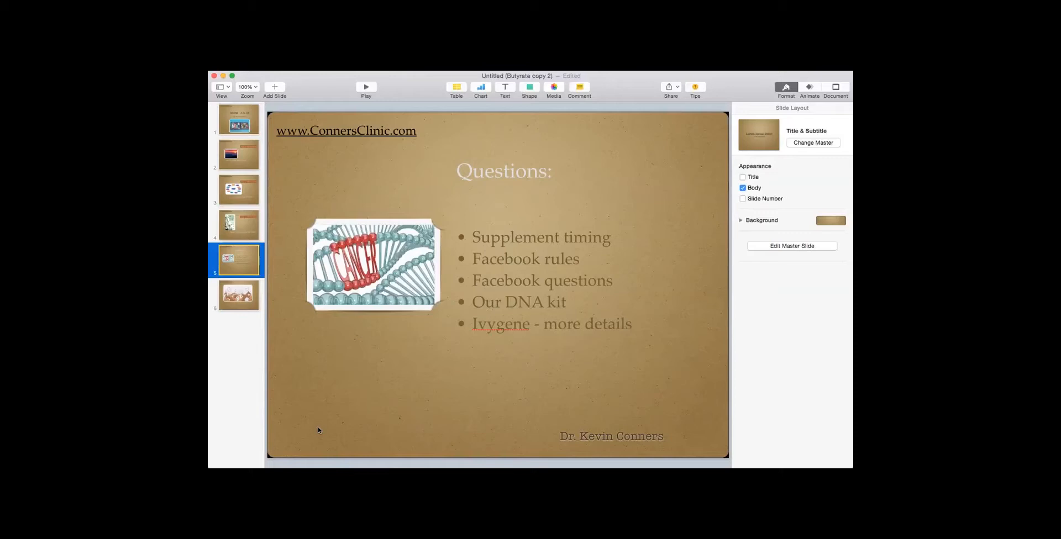
{"action": "mouse_move", "coordinate": [381, 449]}
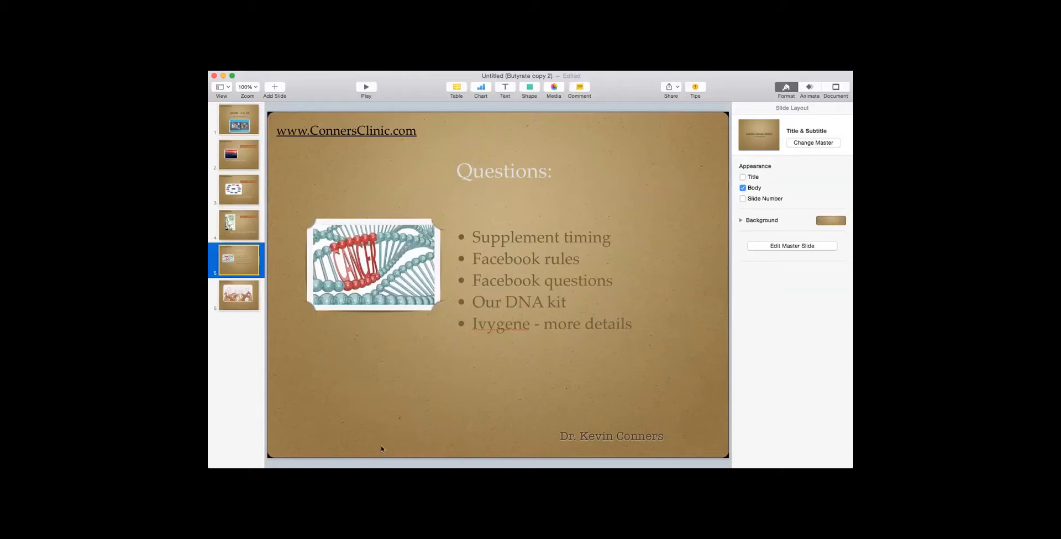
{"action": "mouse_move", "coordinate": [408, 421]}
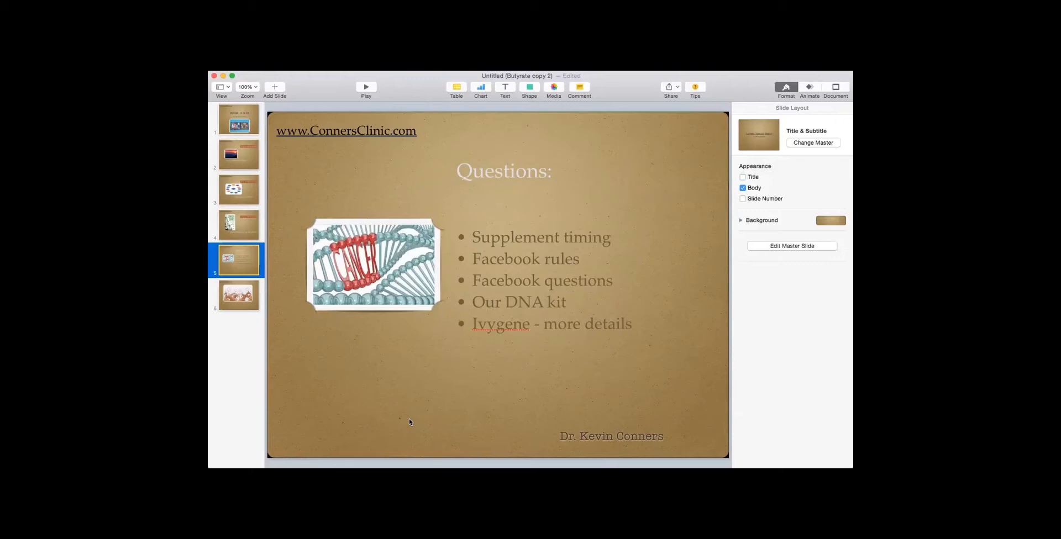
{"action": "mouse_move", "coordinate": [446, 421]}
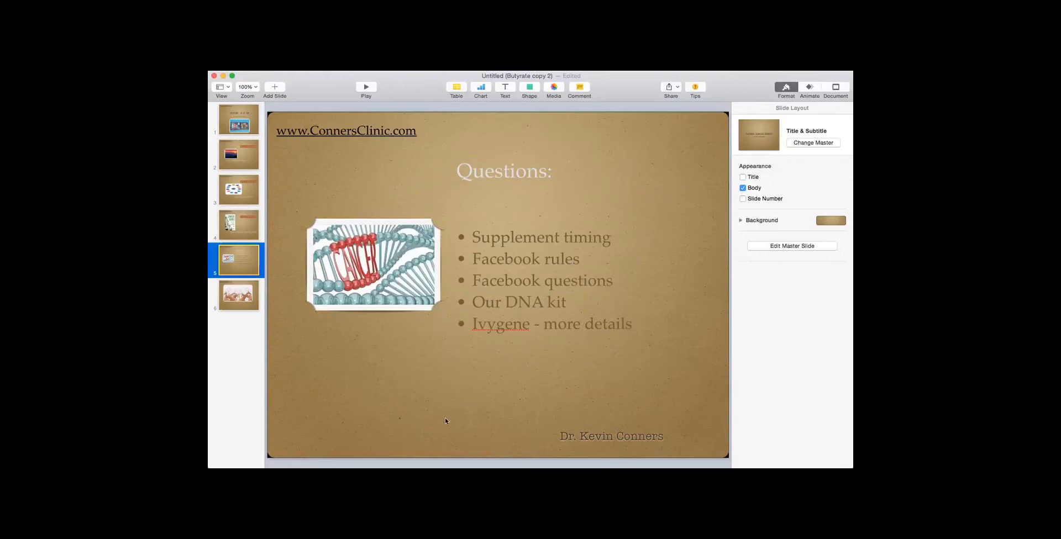
{"action": "mouse_move", "coordinate": [530, 313]}
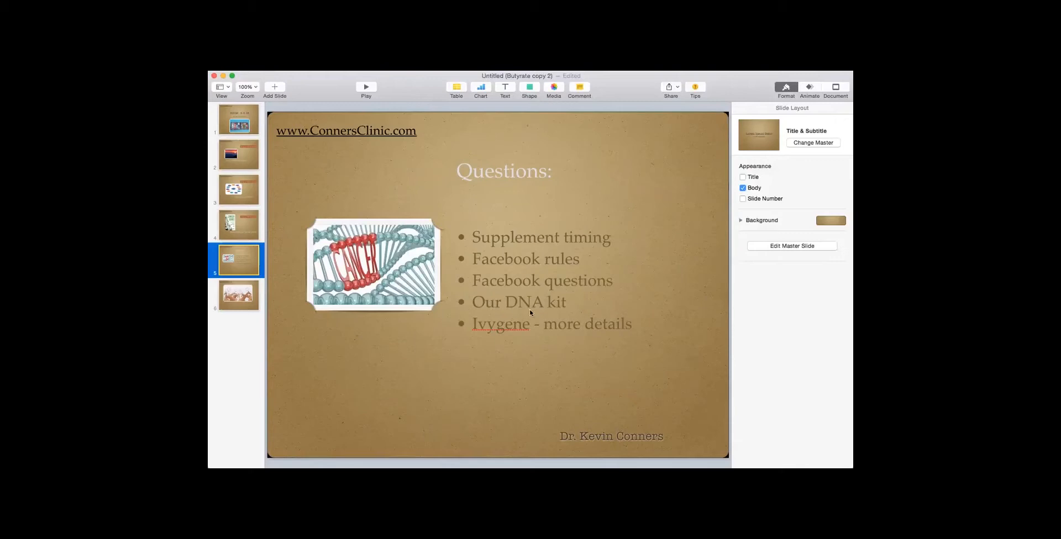
{"action": "mouse_move", "coordinate": [389, 386]}
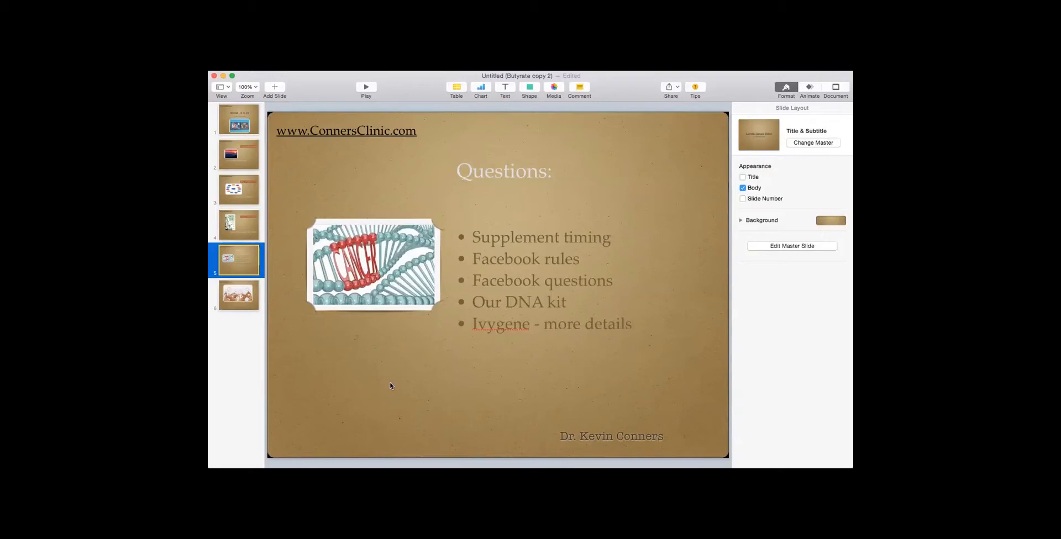
{"action": "mouse_move", "coordinate": [220, 232]}
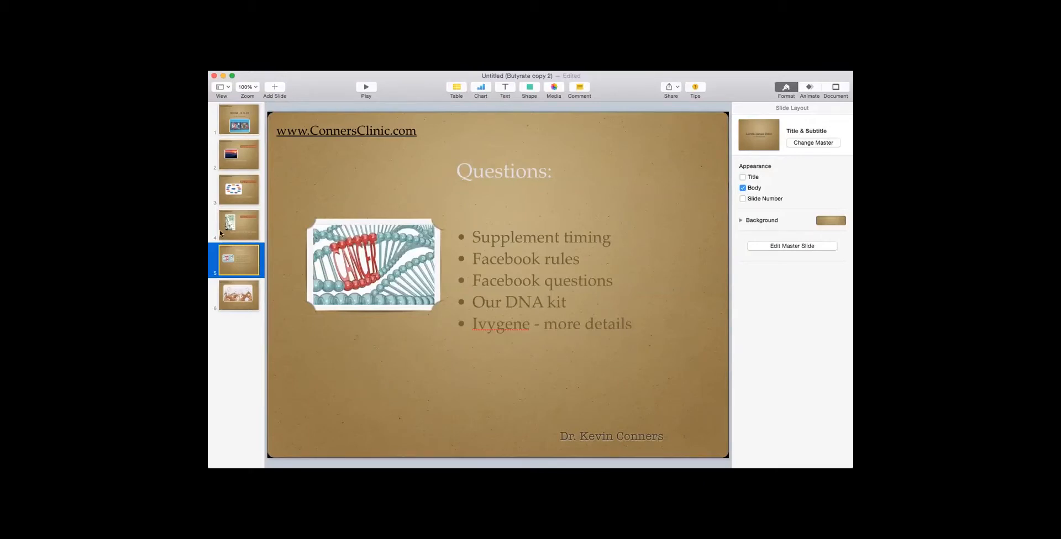
Step: Show slide 4, 'Things to WATCH out for:' with the CANCER GENES book cover
{"action": "left_click", "coordinate": [237, 225]}
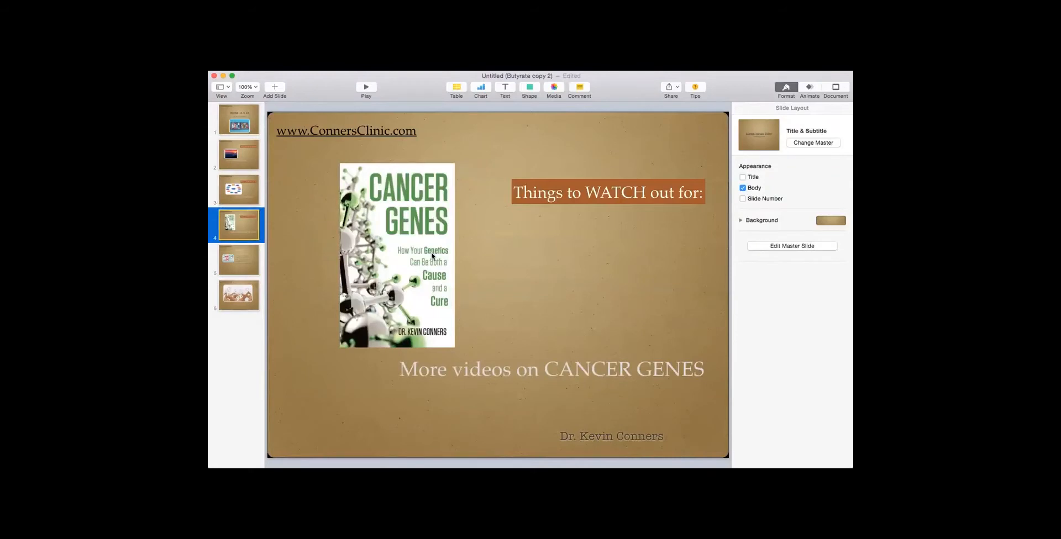
{"action": "mouse_move", "coordinate": [464, 280]}
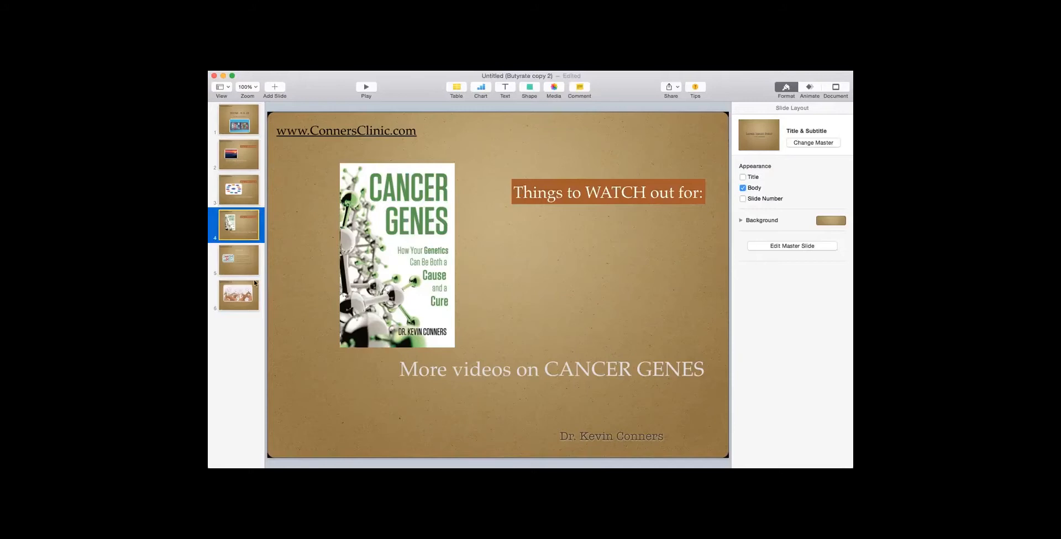
Step: Return to the Questions: slide, then advance to slide 6 with the giraffes image
{"action": "left_click", "coordinate": [238, 260]}
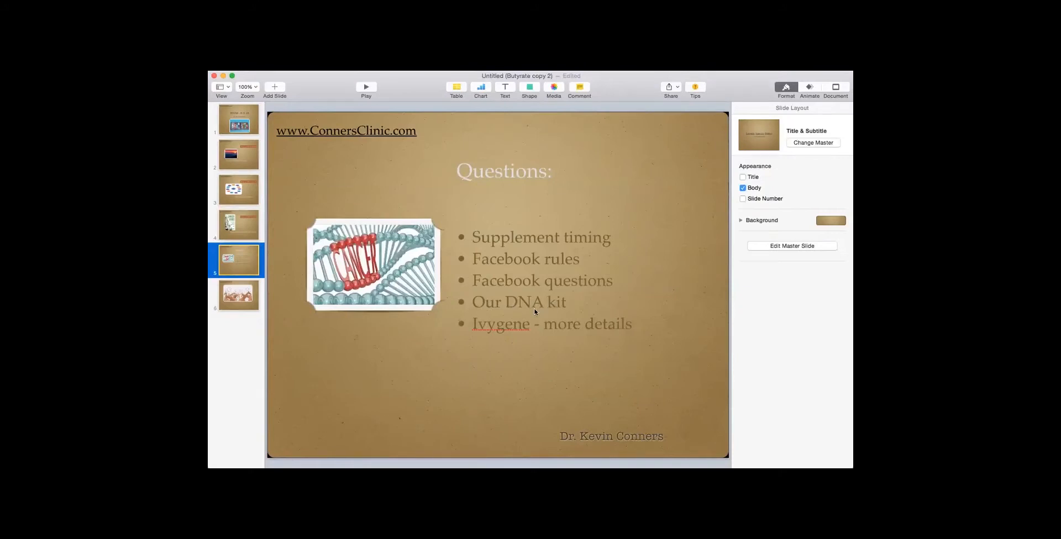
{"action": "mouse_move", "coordinate": [558, 307]}
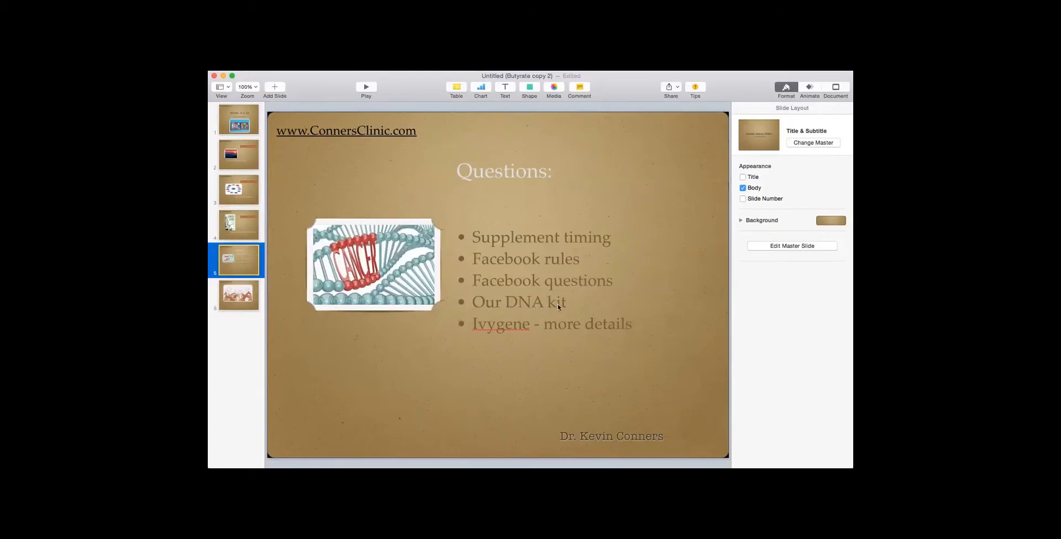
{"action": "mouse_move", "coordinate": [549, 359]}
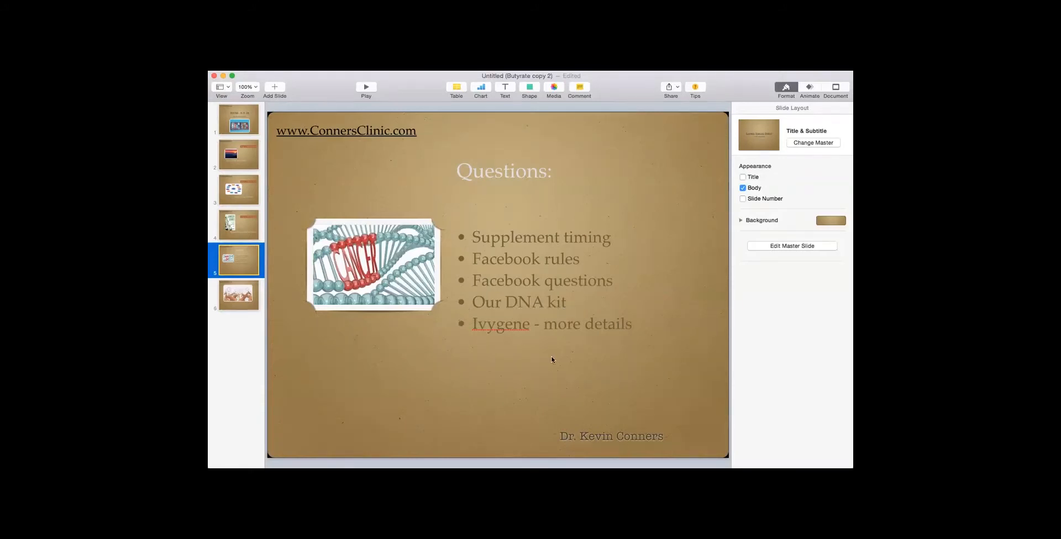
{"action": "mouse_move", "coordinate": [509, 363]}
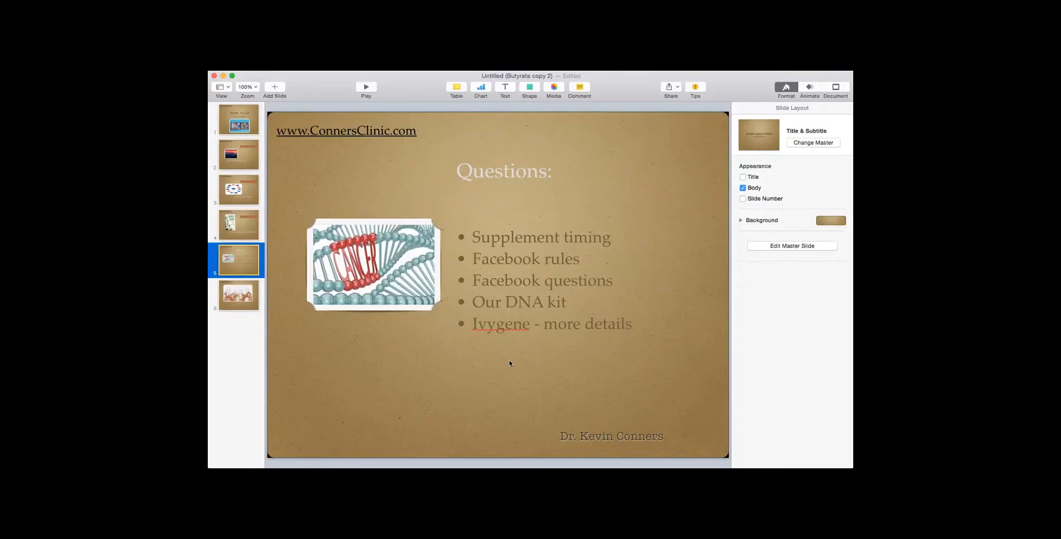
{"action": "mouse_move", "coordinate": [535, 318]}
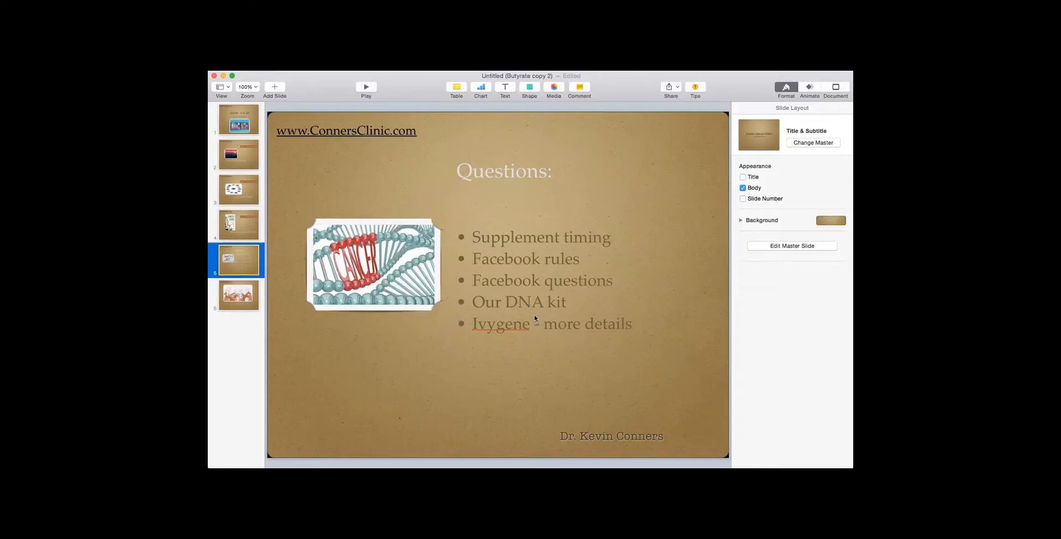
{"action": "mouse_move", "coordinate": [507, 306]}
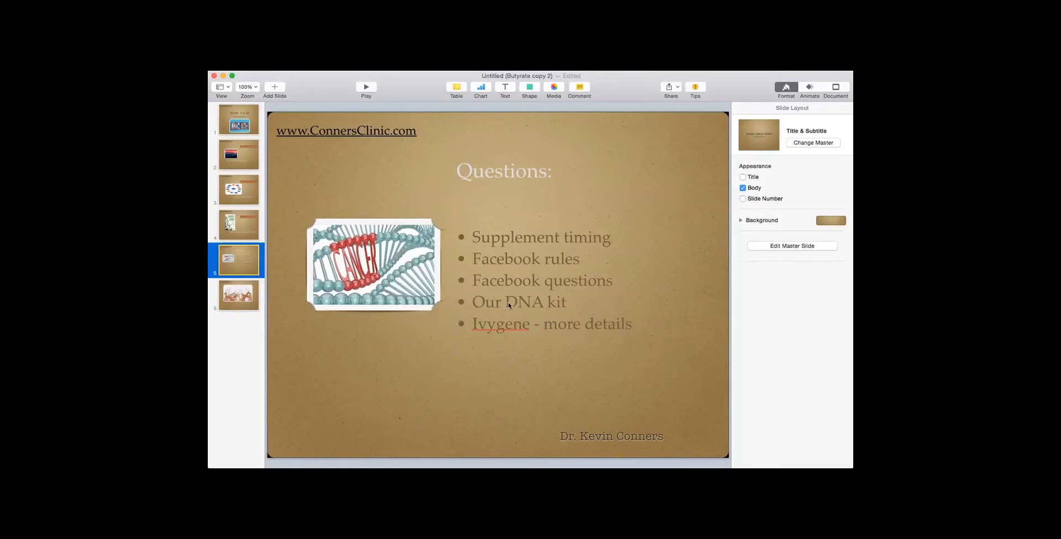
{"action": "mouse_move", "coordinate": [501, 352]}
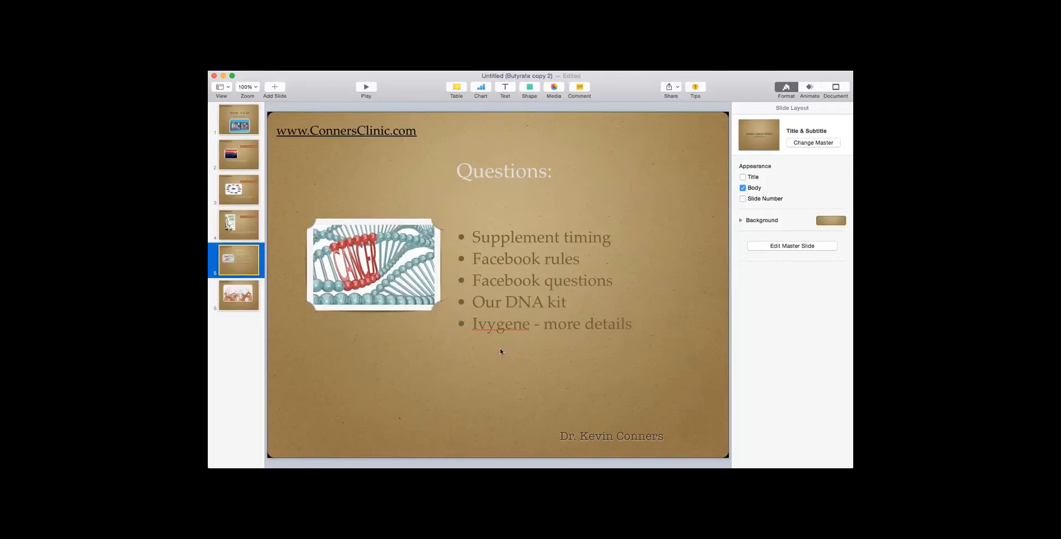
{"action": "mouse_move", "coordinate": [416, 373]}
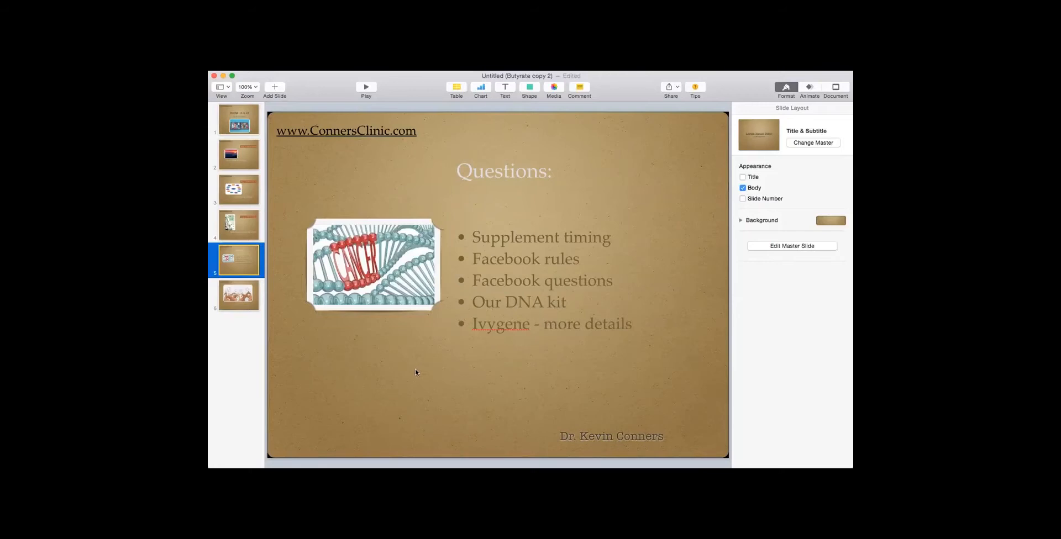
{"action": "mouse_move", "coordinate": [488, 331]}
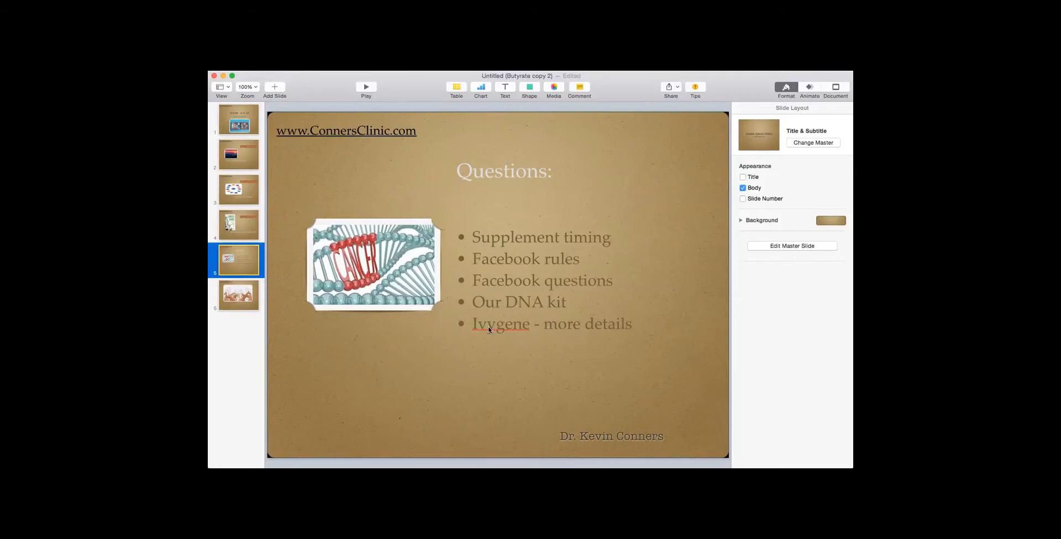
{"action": "mouse_move", "coordinate": [516, 347]}
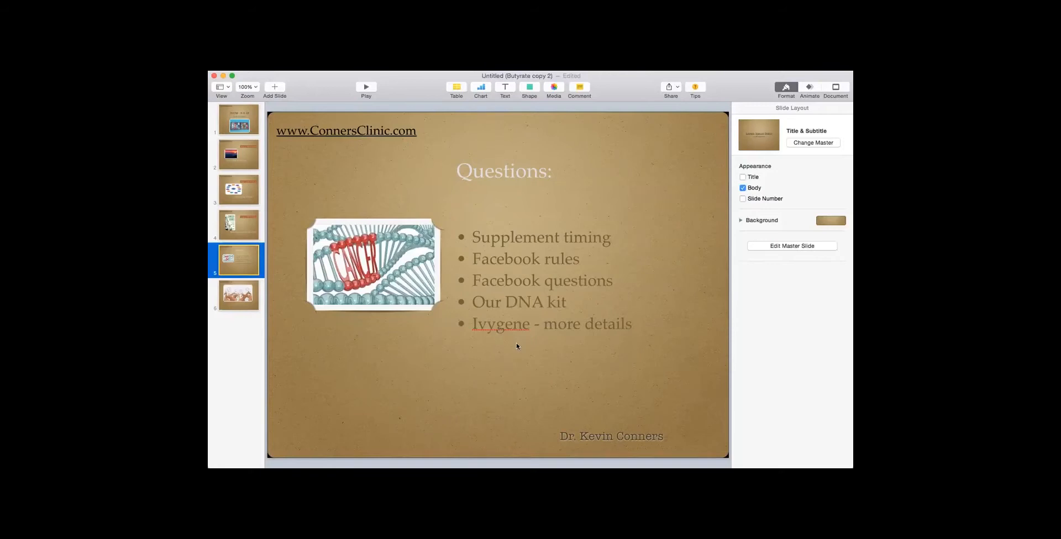
{"action": "mouse_move", "coordinate": [504, 380]}
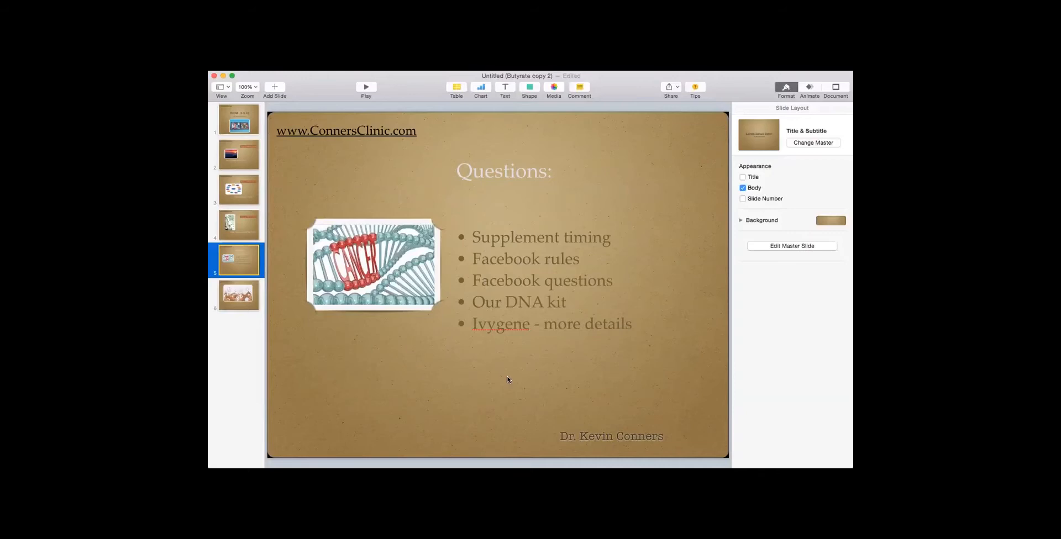
{"action": "mouse_move", "coordinate": [513, 292]}
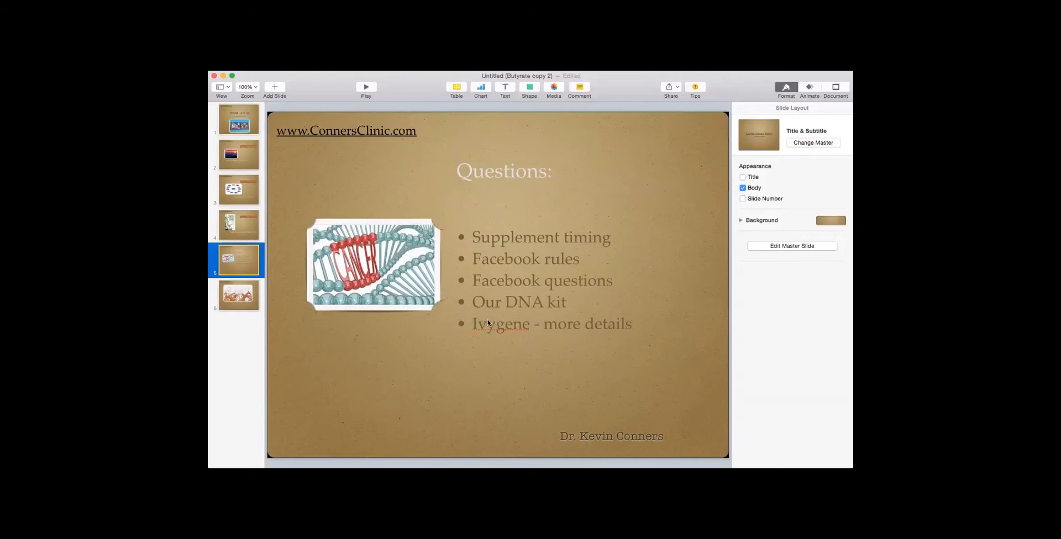
{"action": "mouse_move", "coordinate": [498, 331]}
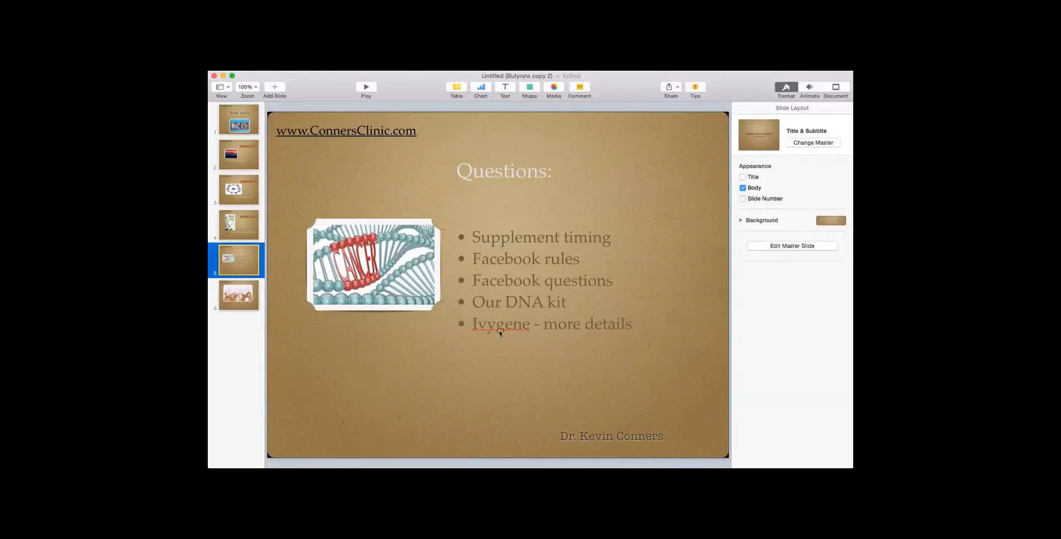
{"action": "mouse_move", "coordinate": [533, 305]}
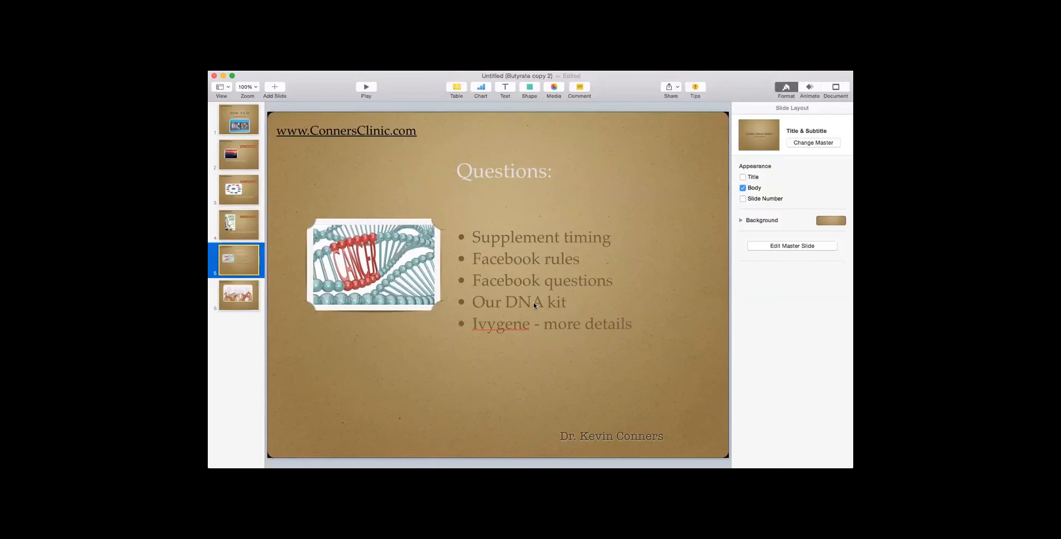
{"action": "mouse_move", "coordinate": [585, 295]}
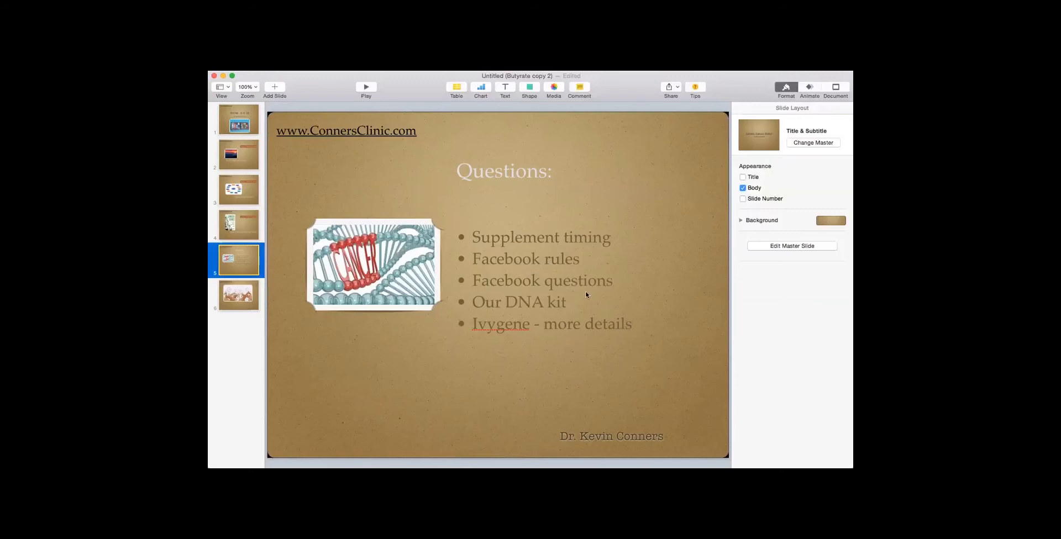
{"action": "mouse_move", "coordinate": [587, 310]}
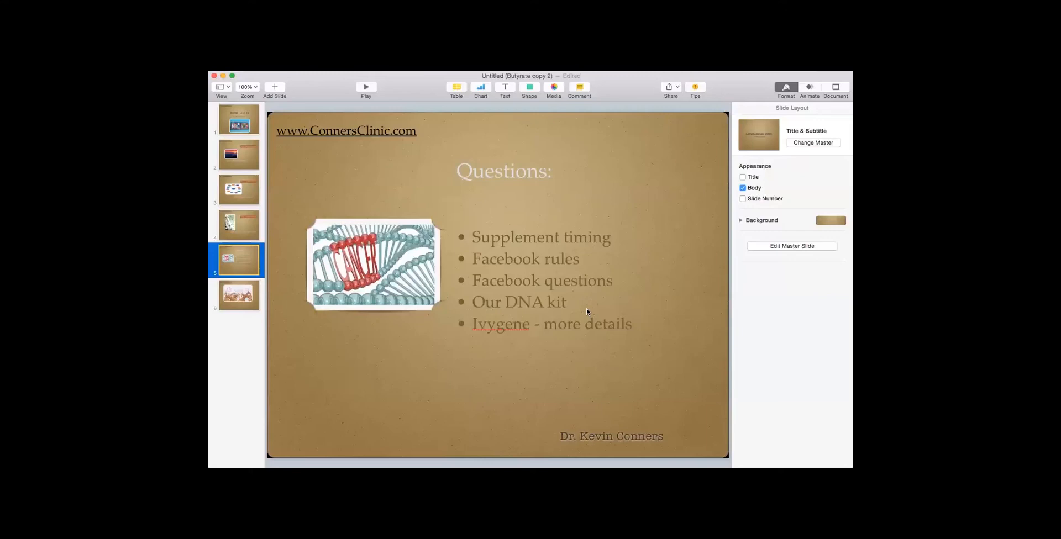
{"action": "mouse_move", "coordinate": [572, 322]}
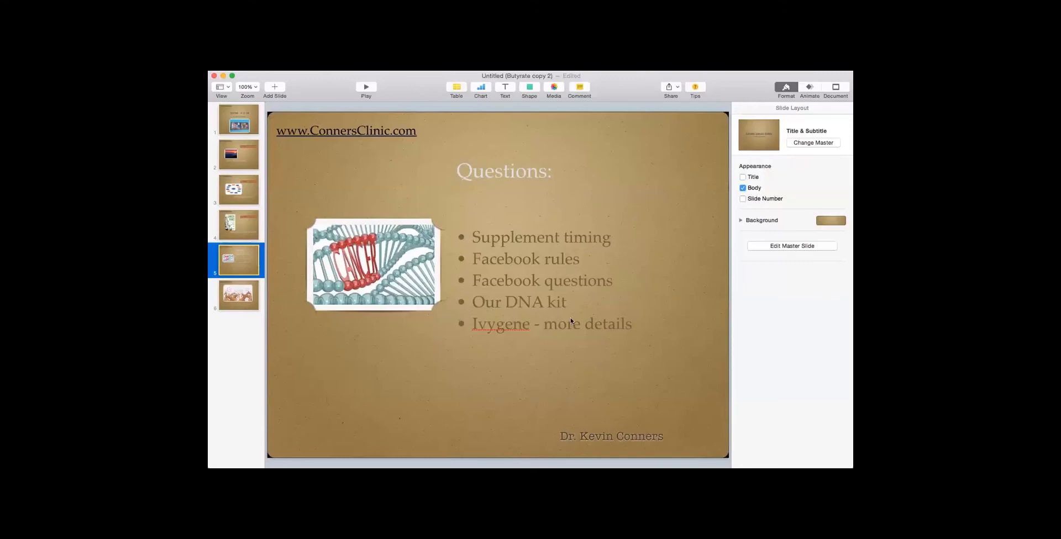
{"action": "mouse_move", "coordinate": [514, 362]}
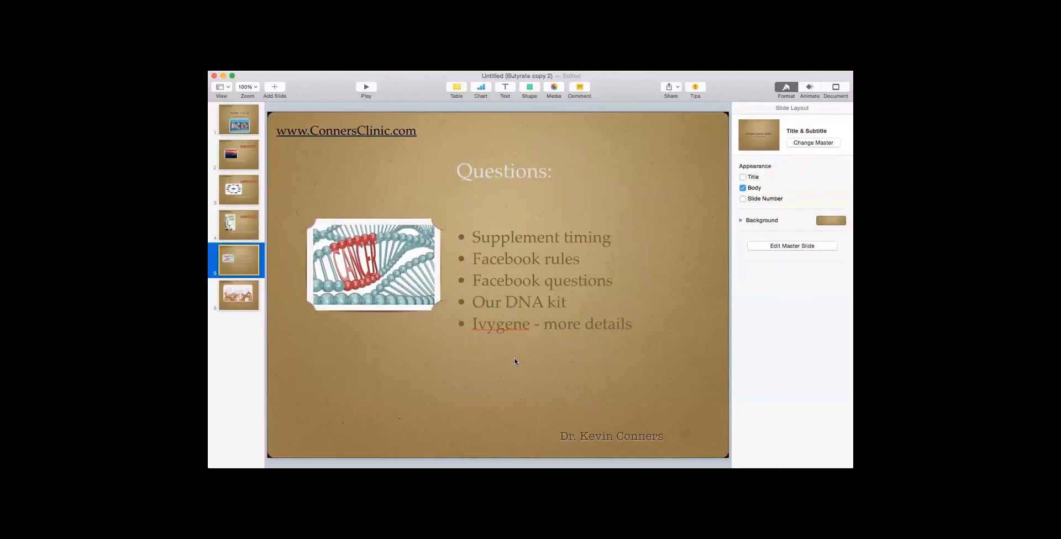
{"action": "mouse_move", "coordinate": [512, 350]}
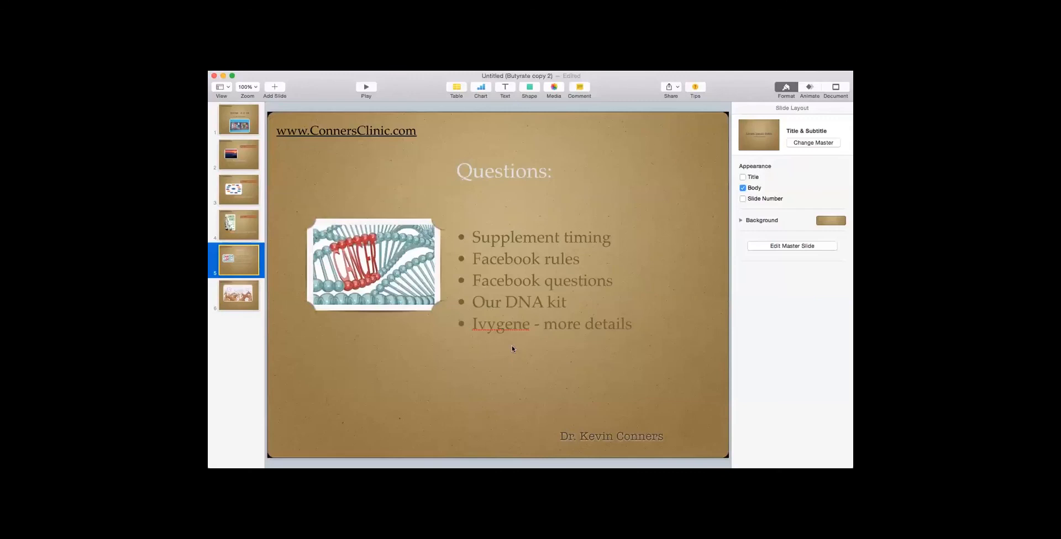
{"action": "mouse_move", "coordinate": [480, 364]}
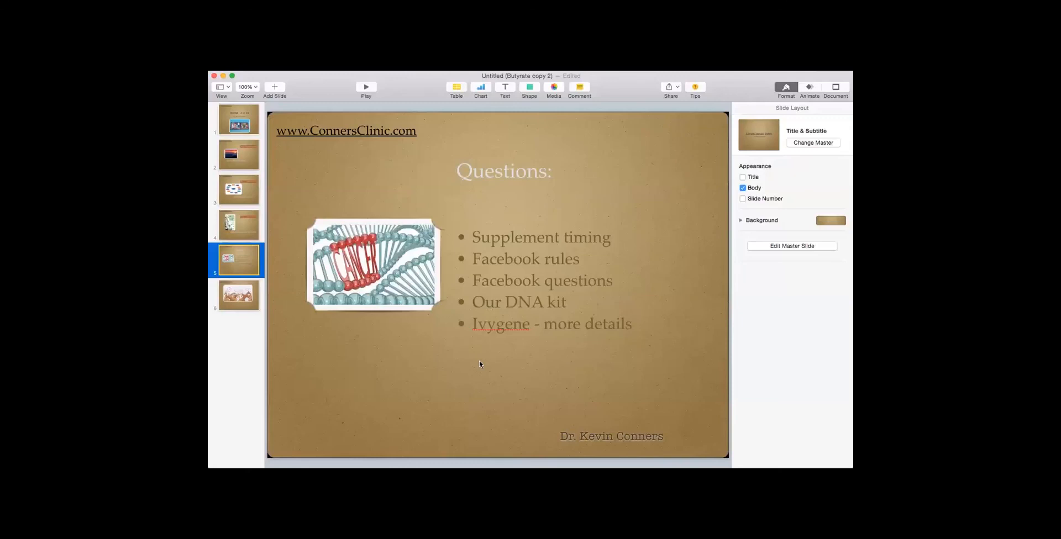
{"action": "mouse_move", "coordinate": [419, 377]}
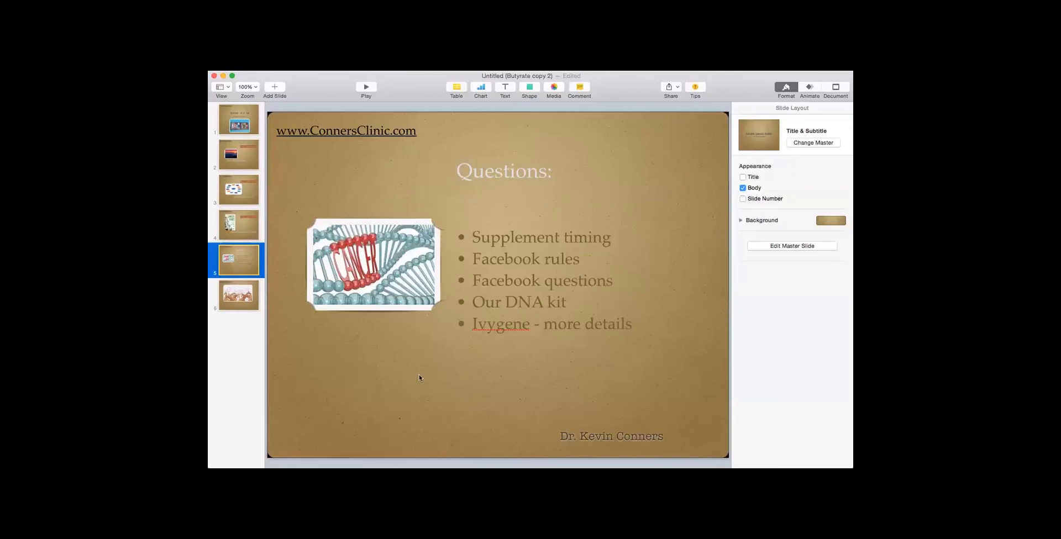
{"action": "mouse_move", "coordinate": [247, 308]}
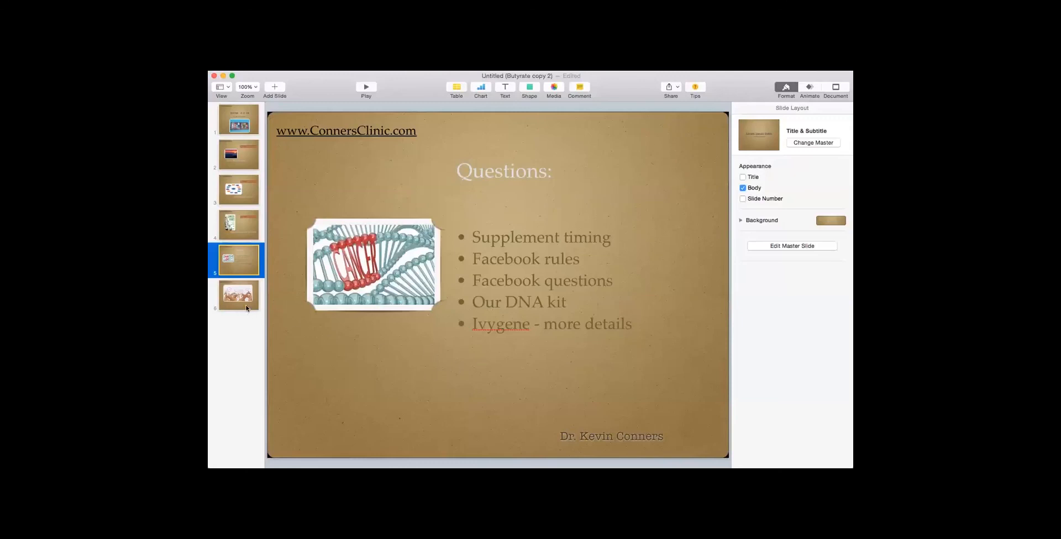
{"action": "left_click", "coordinate": [238, 296]}
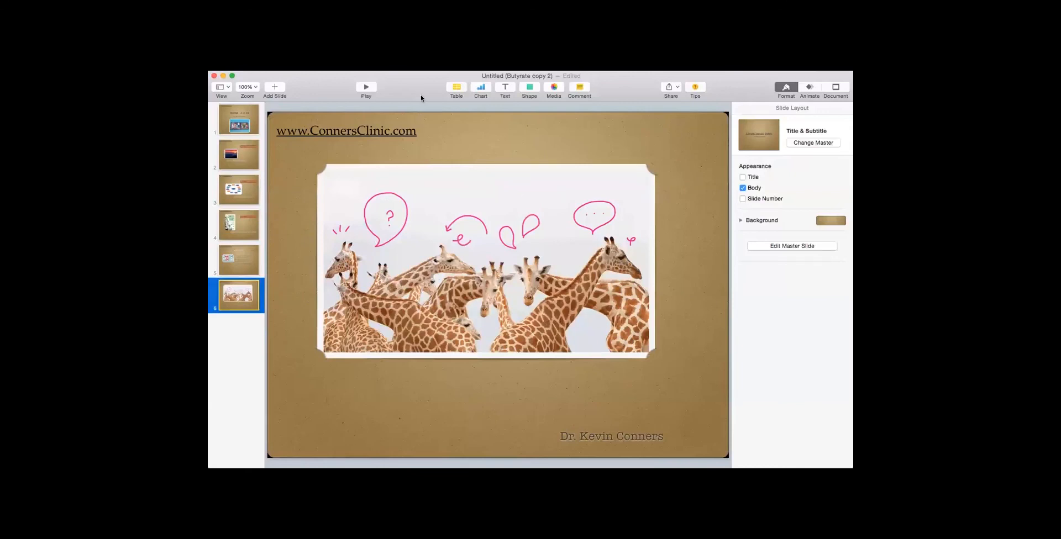